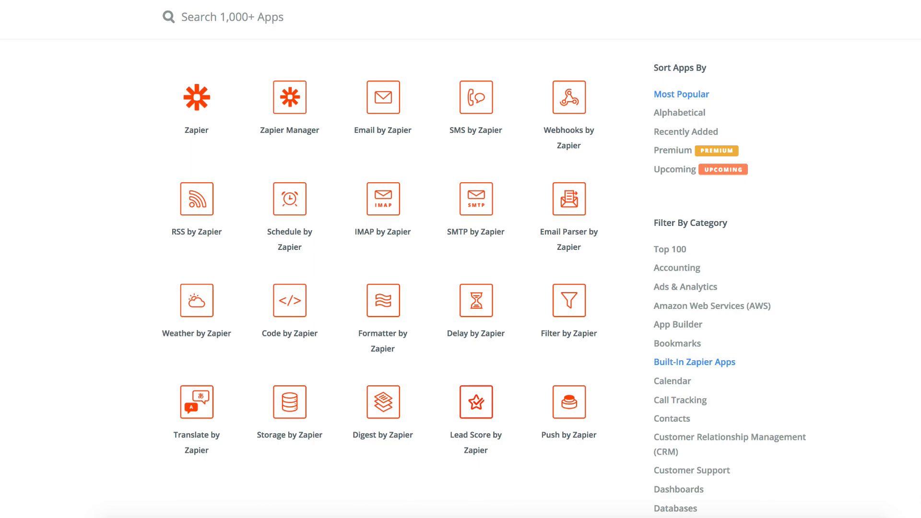
Open the Filter by Zapier app page and scroll down to its example Zaps.
{"action": "left_click", "coordinate": [568, 300]}
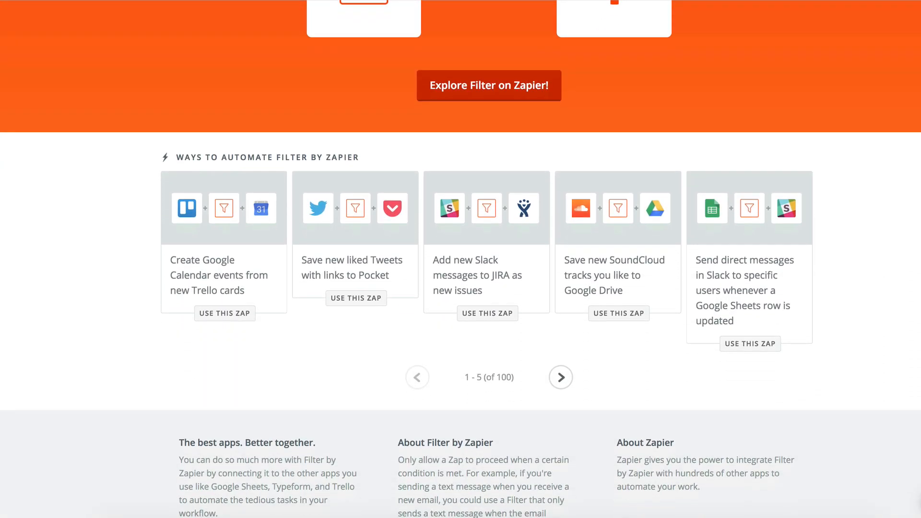
{"action": "scroll", "scroll_direction": "down", "scroll_amount": 3}
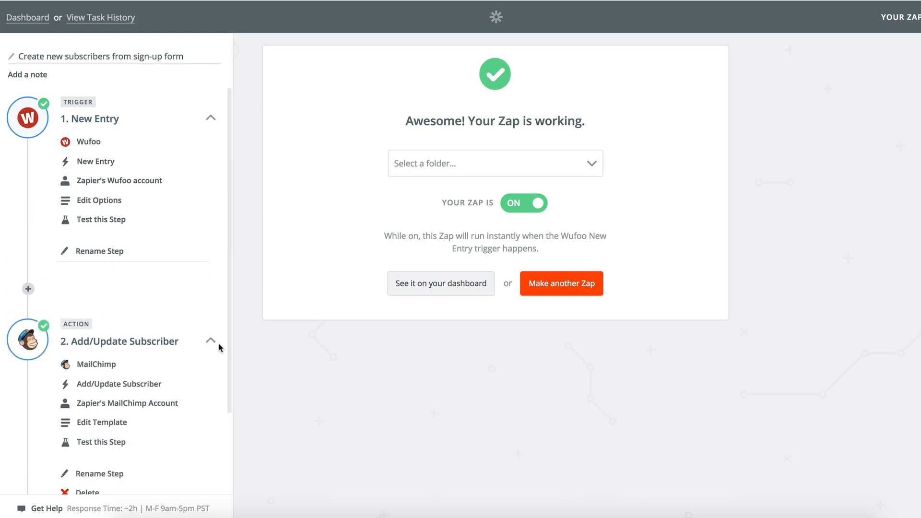
{"action": "mouse_move", "coordinate": [798, 400]}
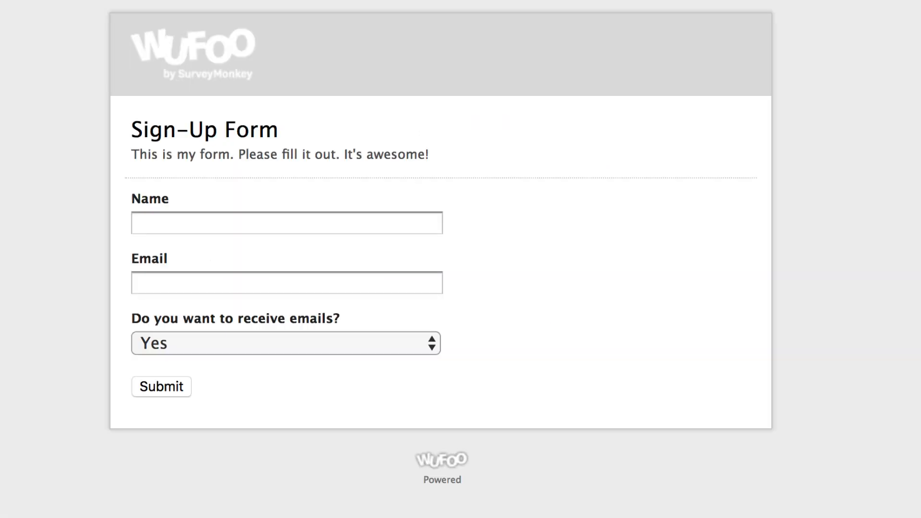
{"action": "left_click", "coordinate": [286, 343]}
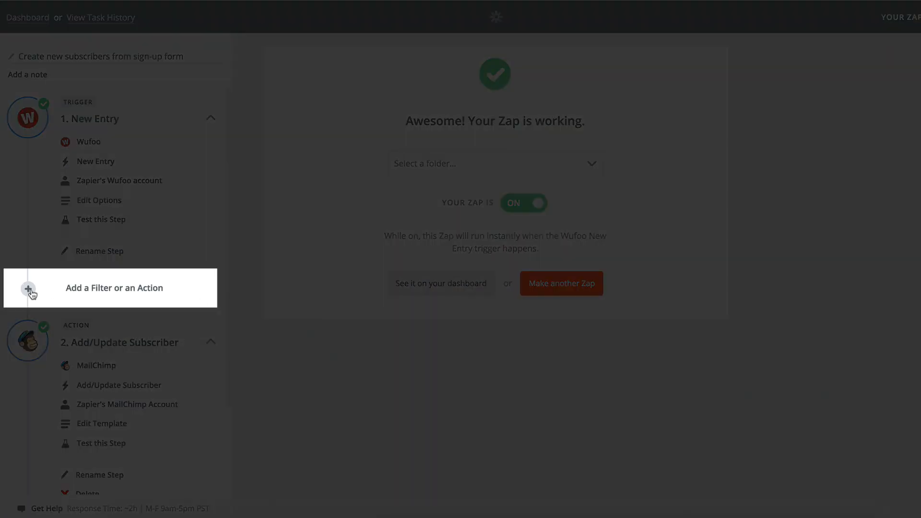
Insert a Filter by Zapier step using 'Only continue if…' after the Wufoo trigger.
{"action": "left_click", "coordinate": [28, 288]}
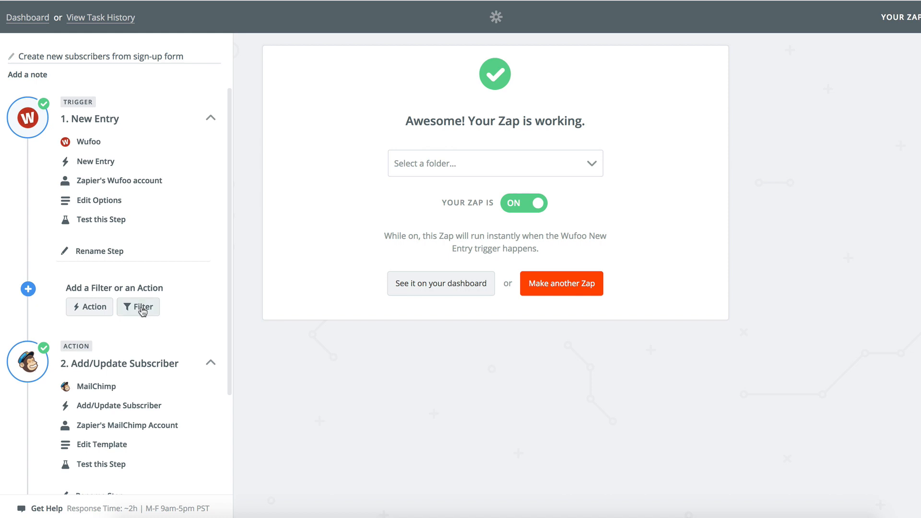
{"action": "left_click", "coordinate": [139, 306]}
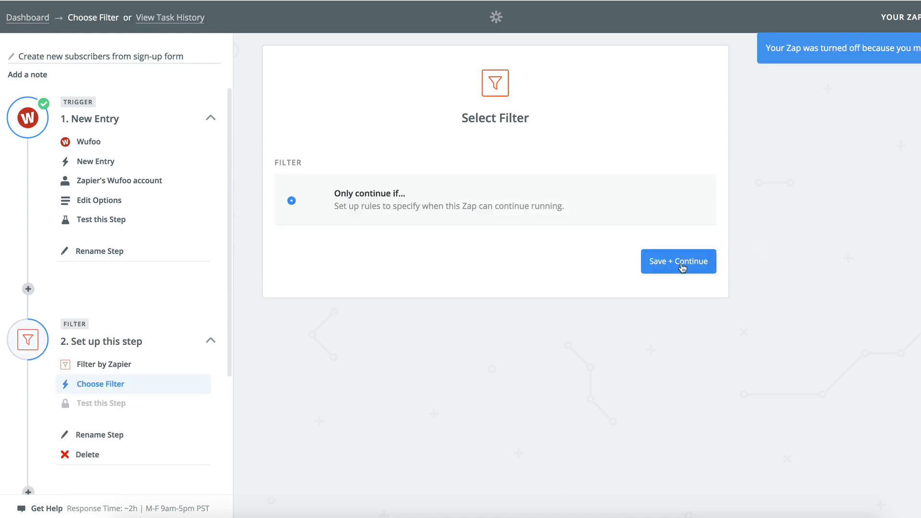
{"action": "left_click", "coordinate": [677, 261]}
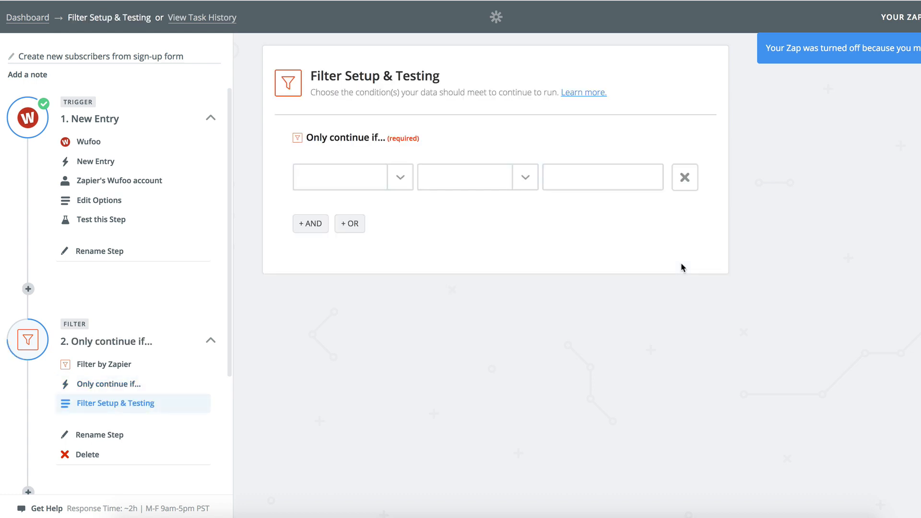
Set the filter condition: 'Do you want to receive emails?' (Text) Contains 'Yes'.
{"action": "left_click", "coordinate": [400, 177]}
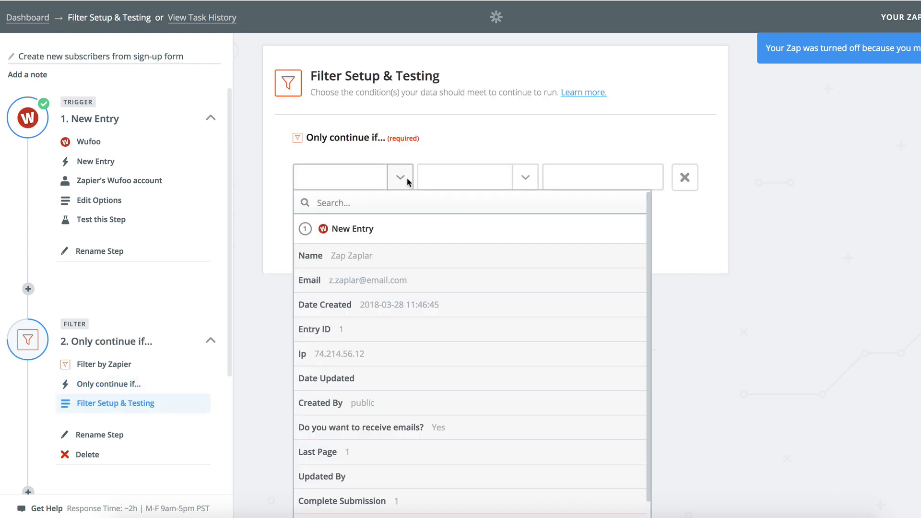
{"action": "mouse_move", "coordinate": [412, 208]}
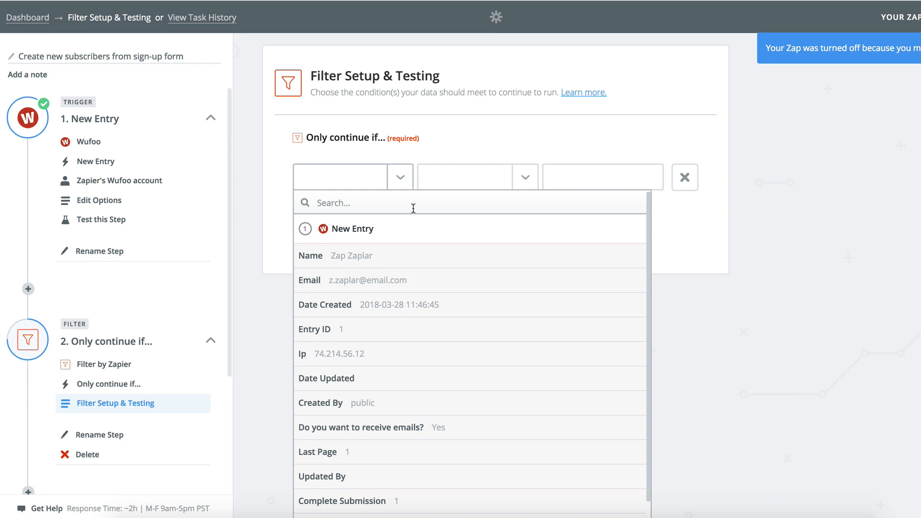
{"action": "mouse_move", "coordinate": [408, 427]}
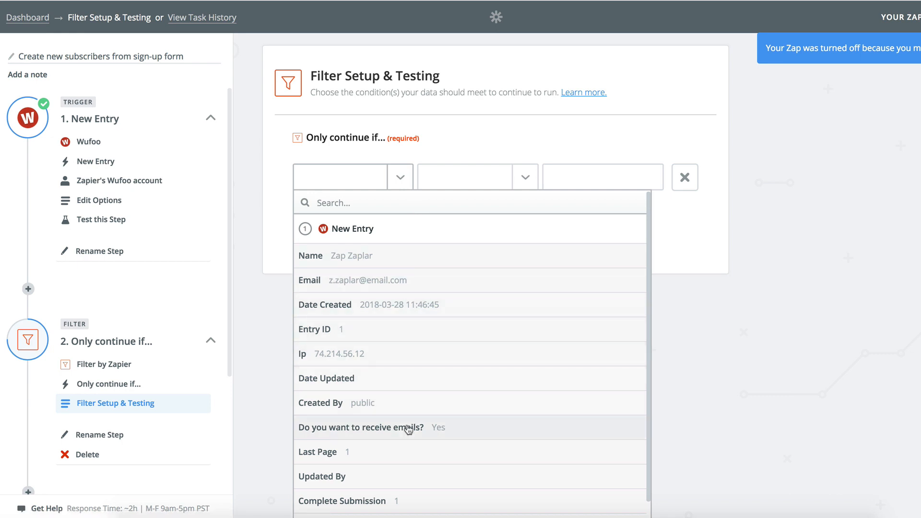
{"action": "left_click", "coordinate": [360, 427]}
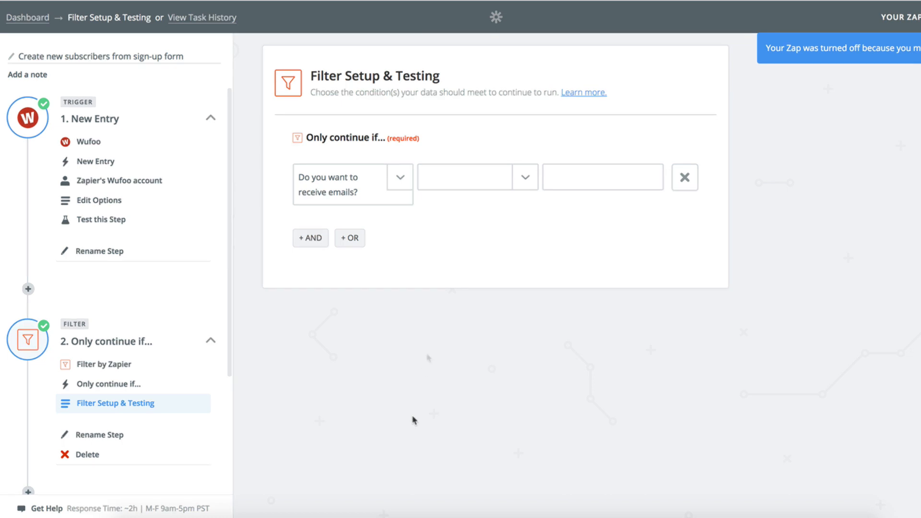
{"action": "left_click", "coordinate": [524, 177]}
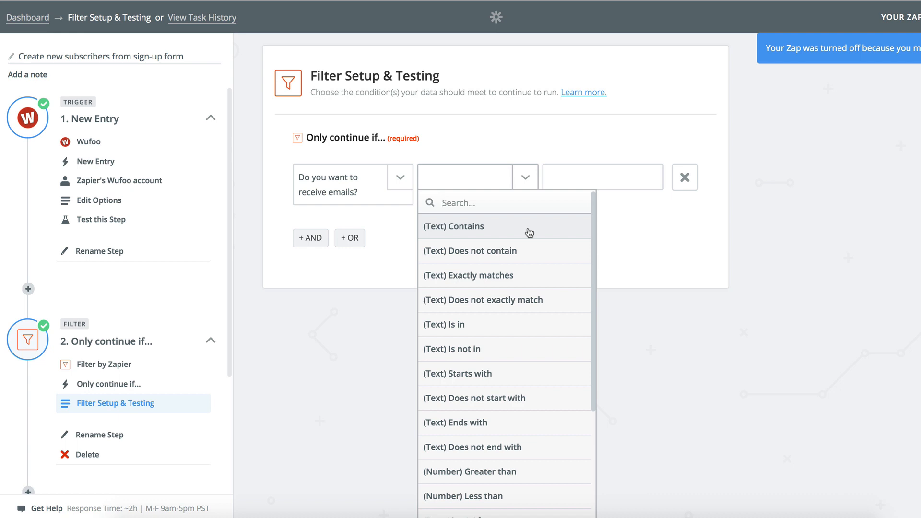
{"action": "left_click", "coordinate": [453, 226]}
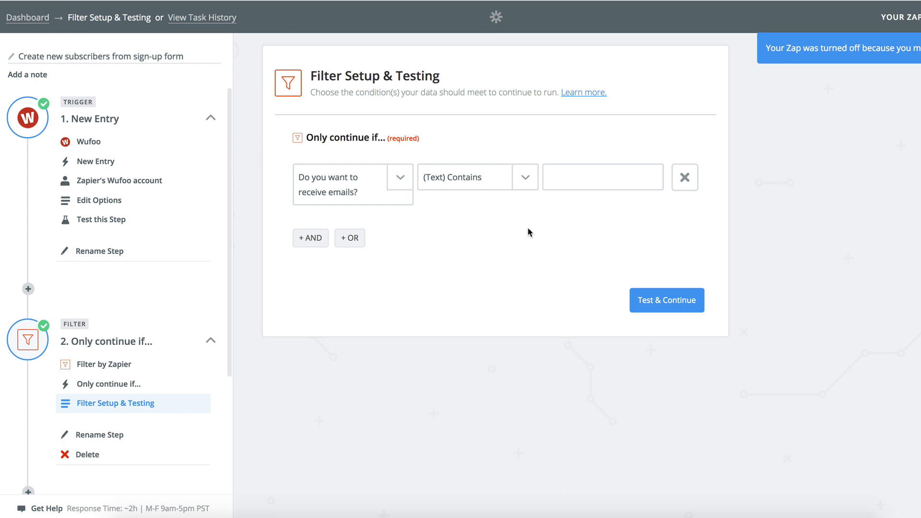
{"action": "left_click", "coordinate": [601, 177]}
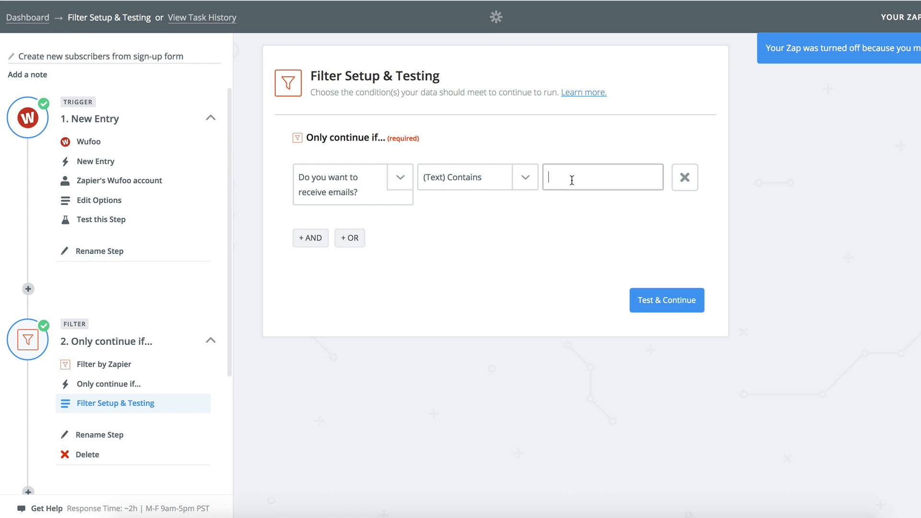
{"action": "type", "text": "Yes"}
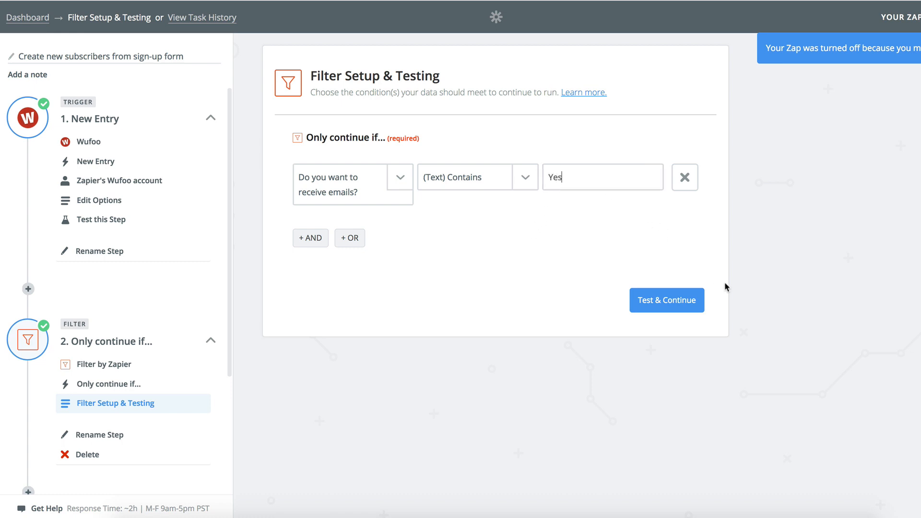
{"action": "mouse_move", "coordinate": [772, 290]}
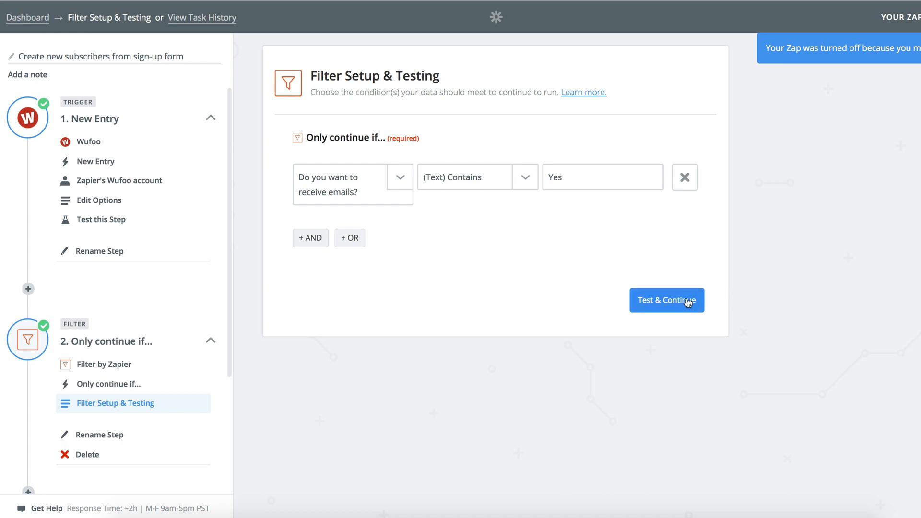
Test the filter against the sample entry, confirm it passes, and turn the Zap on.
{"action": "left_click", "coordinate": [666, 301]}
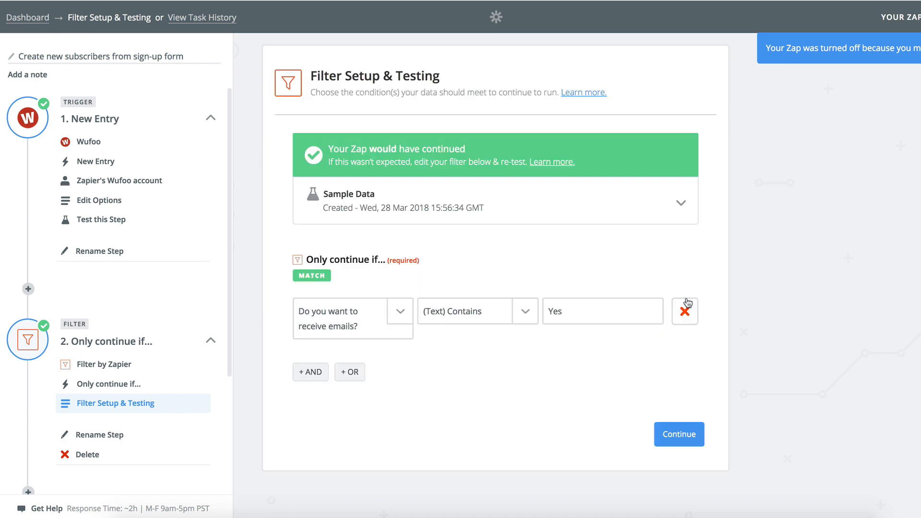
{"action": "mouse_move", "coordinate": [681, 207]}
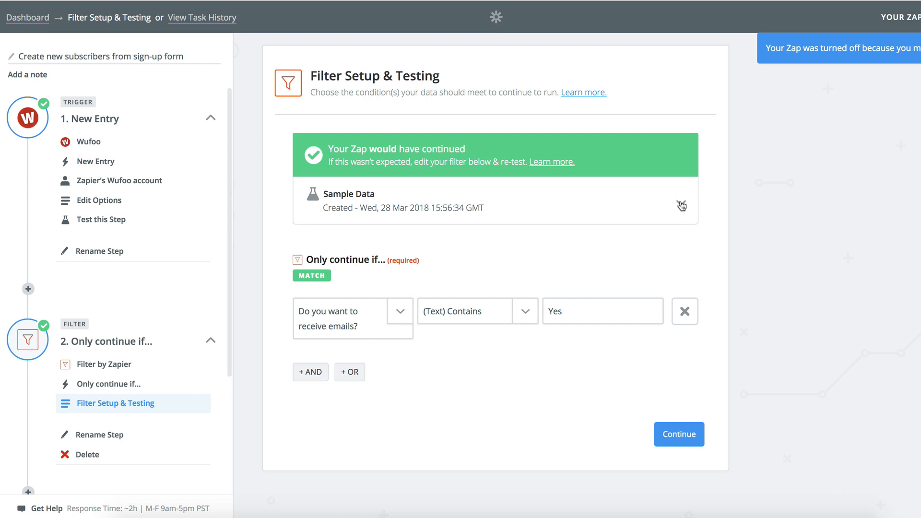
{"action": "left_click", "coordinate": [680, 205]}
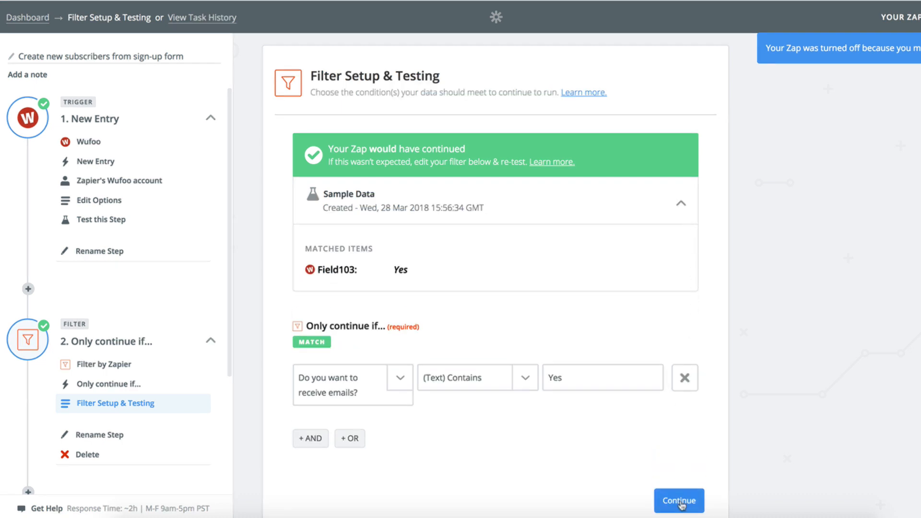
{"action": "left_click", "coordinate": [678, 500]}
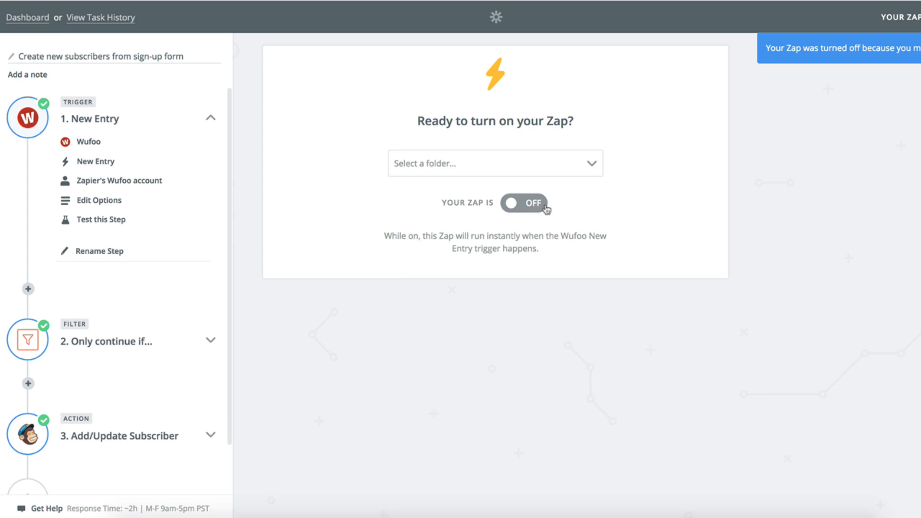
{"action": "left_click", "coordinate": [522, 202]}
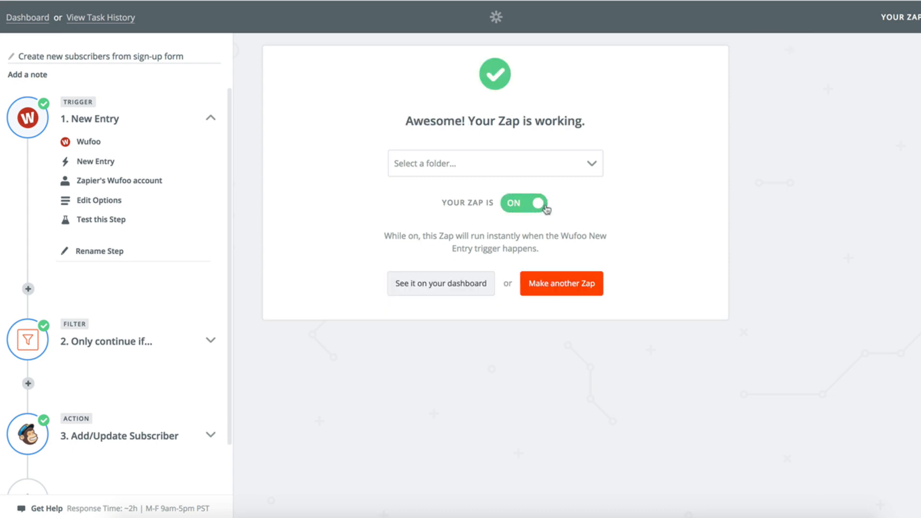
{"action": "left_click", "coordinate": [100, 17]}
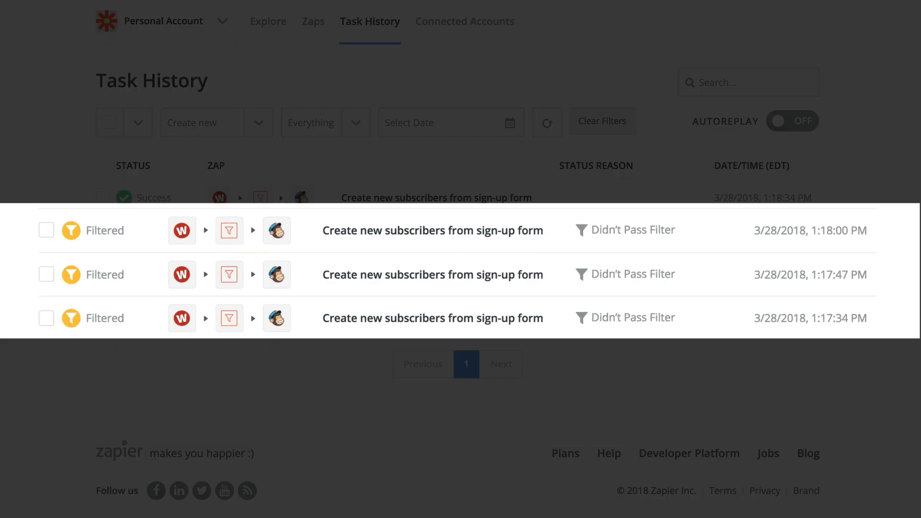
Open the successful run's task details in Task History.
{"action": "left_click", "coordinate": [432, 229]}
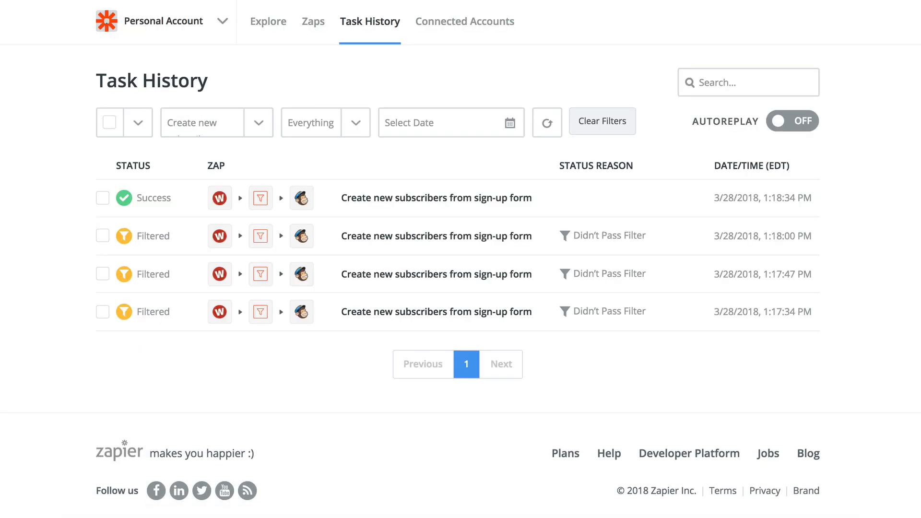
{"action": "left_click", "coordinate": [435, 197]}
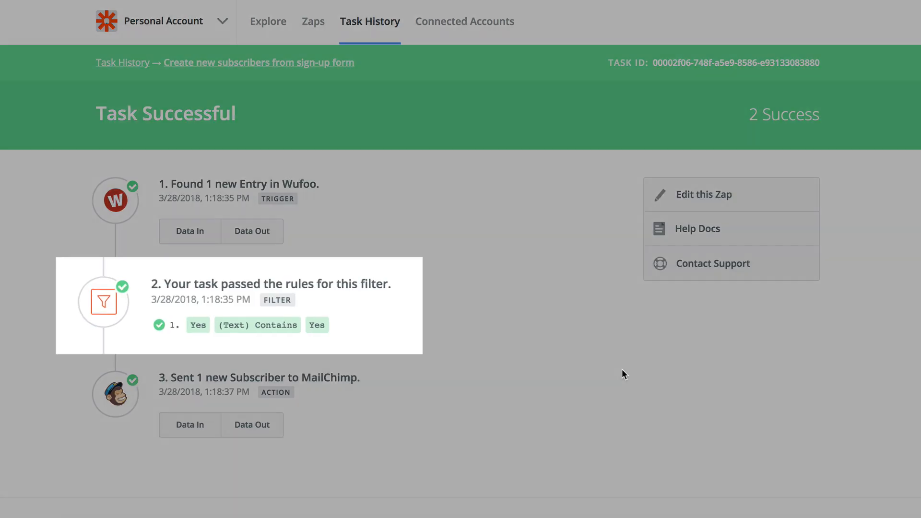